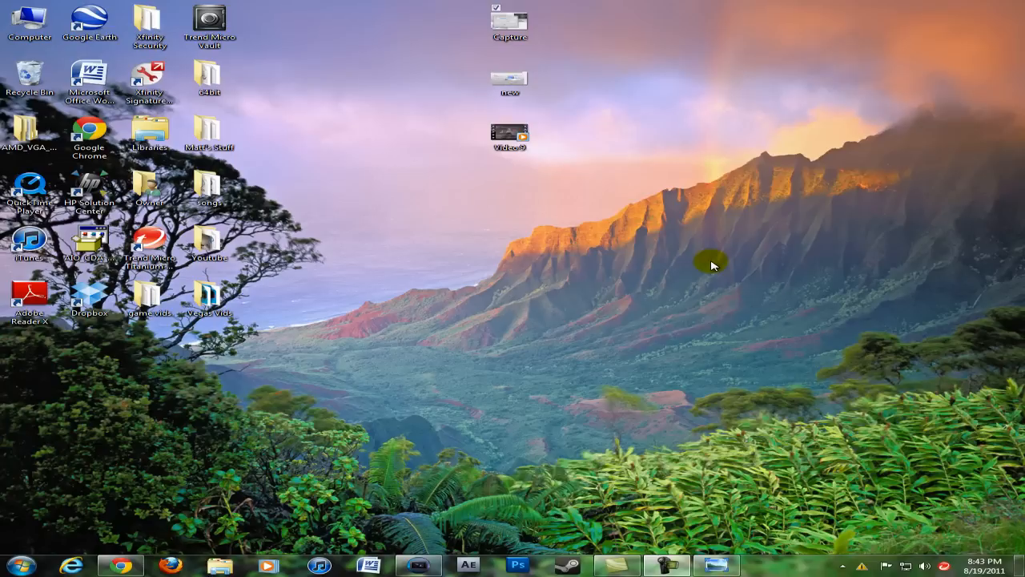
{"action": "mouse_move", "coordinate": [717, 457]}
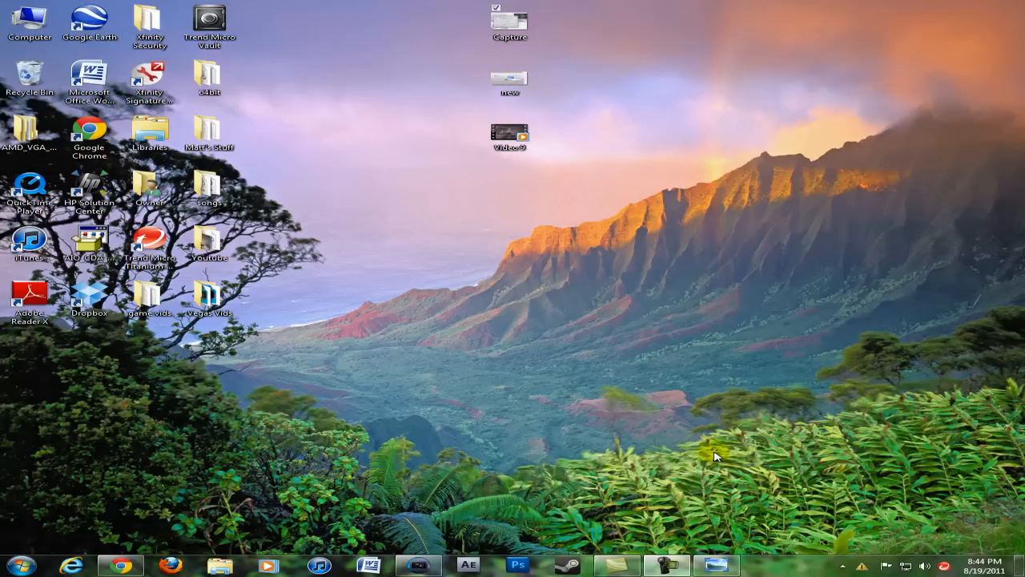
{"action": "mouse_move", "coordinate": [585, 367]}
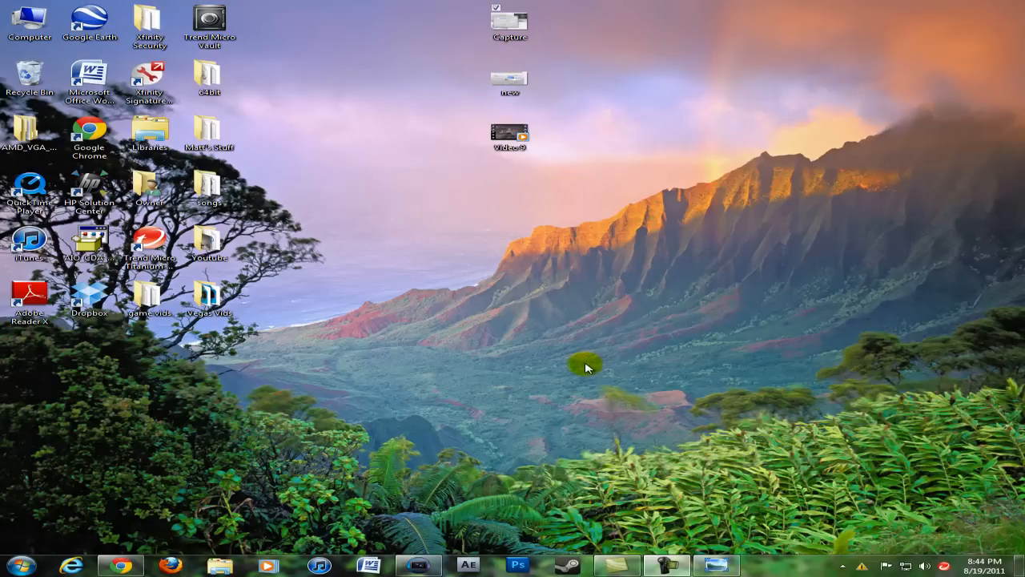
{"action": "mouse_move", "coordinate": [684, 479]}
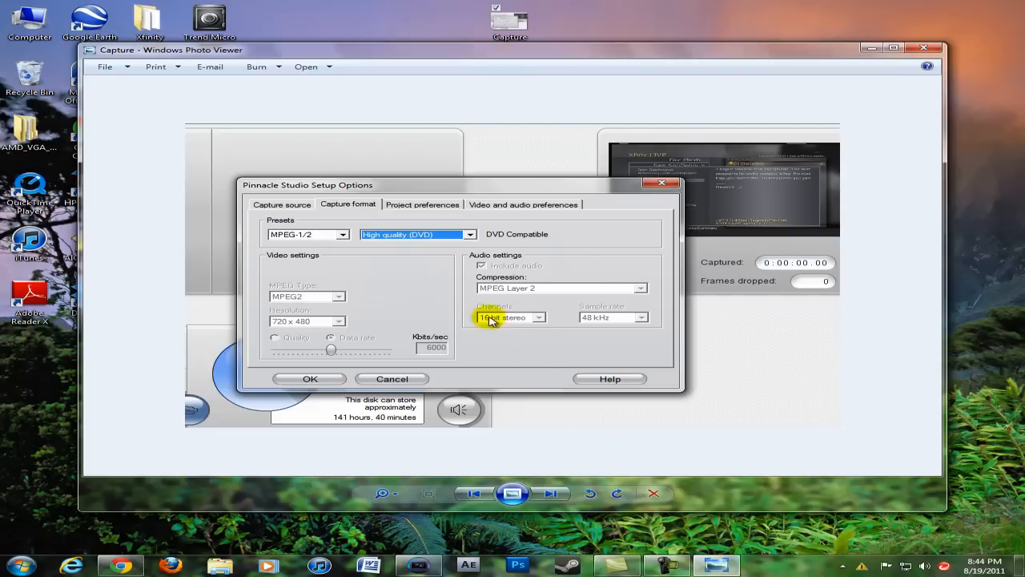
{"action": "mouse_move", "coordinate": [423, 286]}
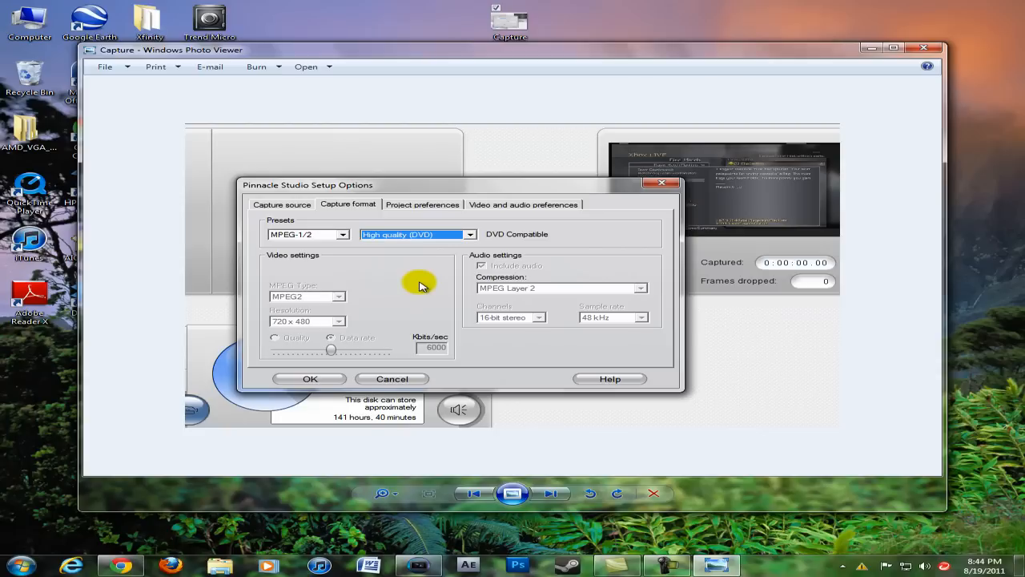
{"action": "mouse_move", "coordinate": [381, 258]}
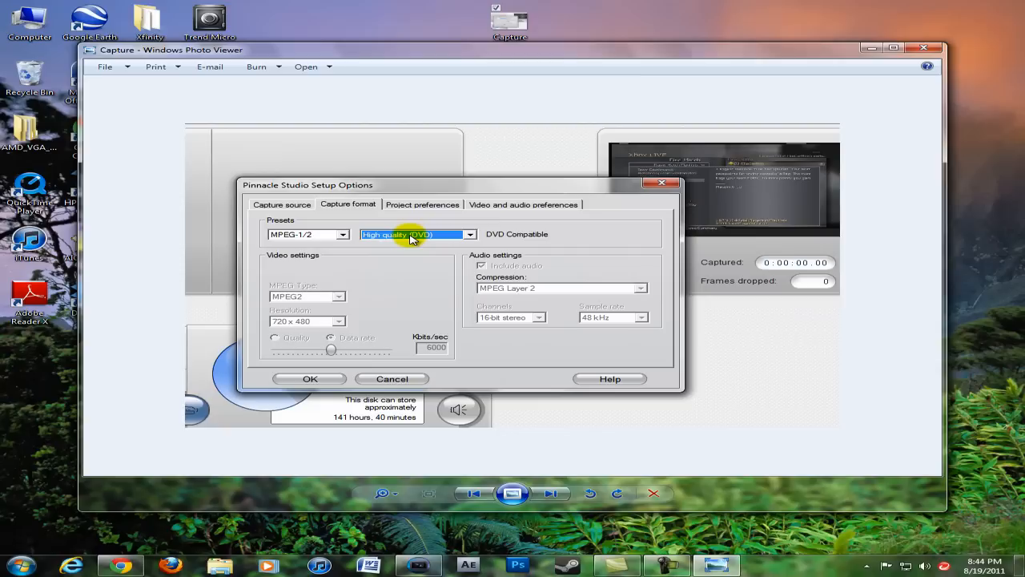
{"action": "mouse_move", "coordinate": [792, 166]}
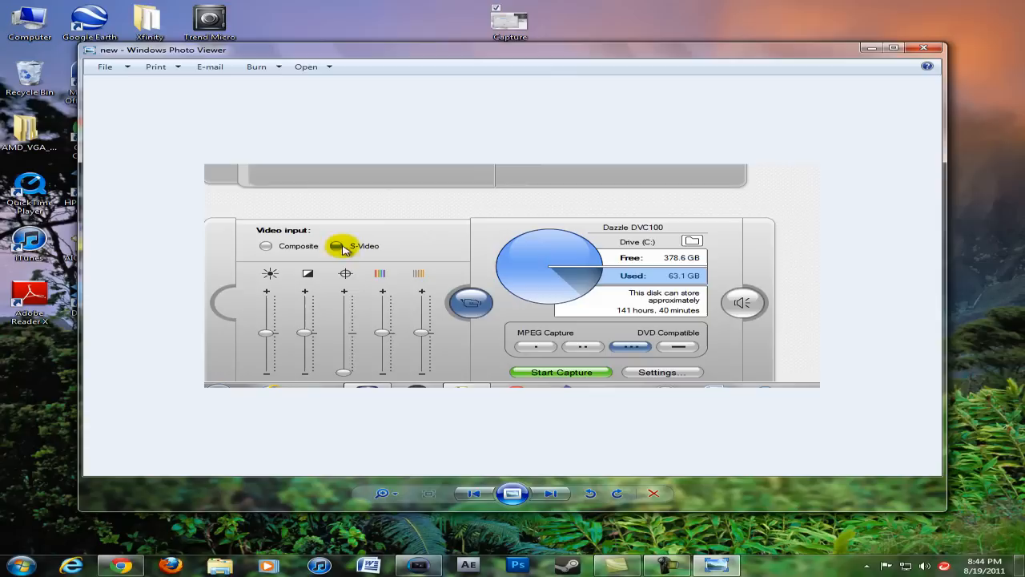
- Look over the Dazzle DVC100 capture panel screenshot, then close Windows Photo Viewer
{"action": "left_click", "coordinate": [265, 246]}
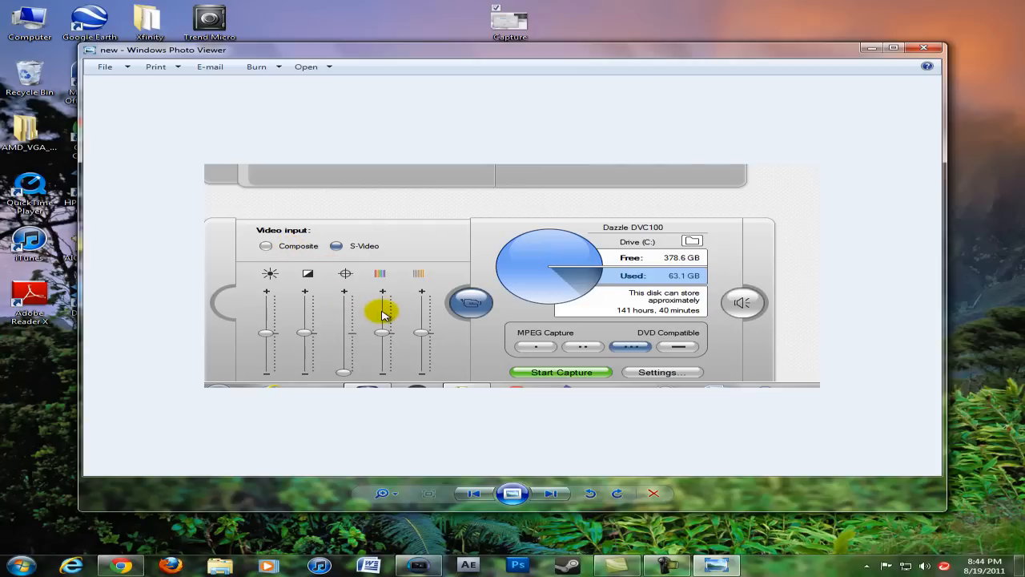
{"action": "mouse_move", "coordinate": [423, 269]}
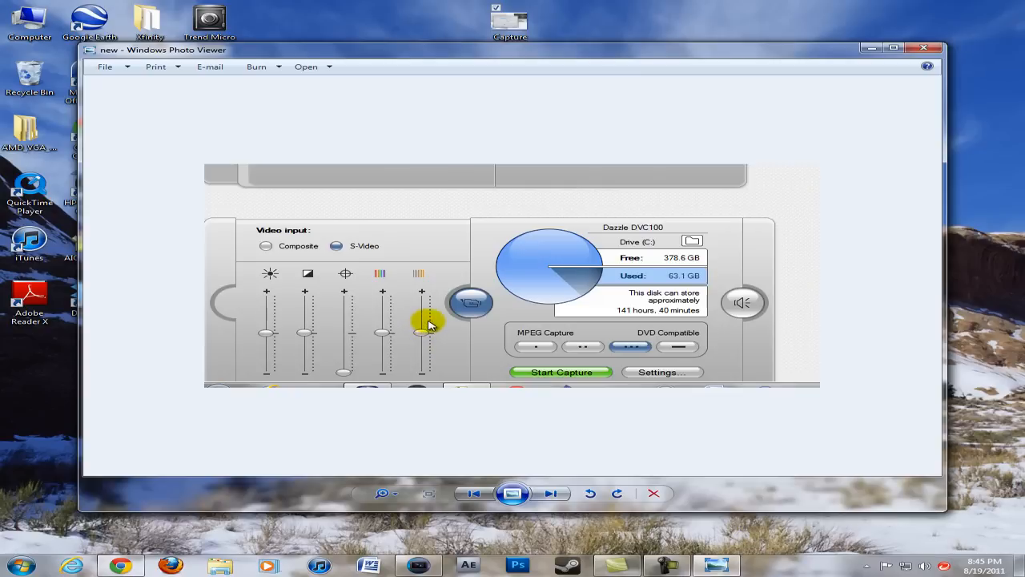
{"action": "left_click_drag", "start_coordinate": [422, 331], "coordinate": [427, 340]}
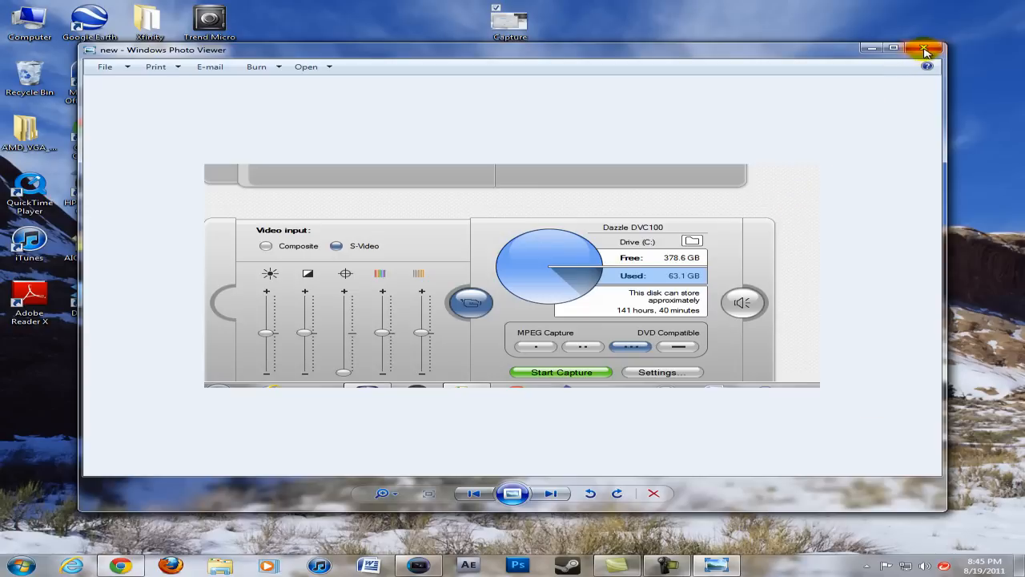
{"action": "left_click", "coordinate": [925, 50]}
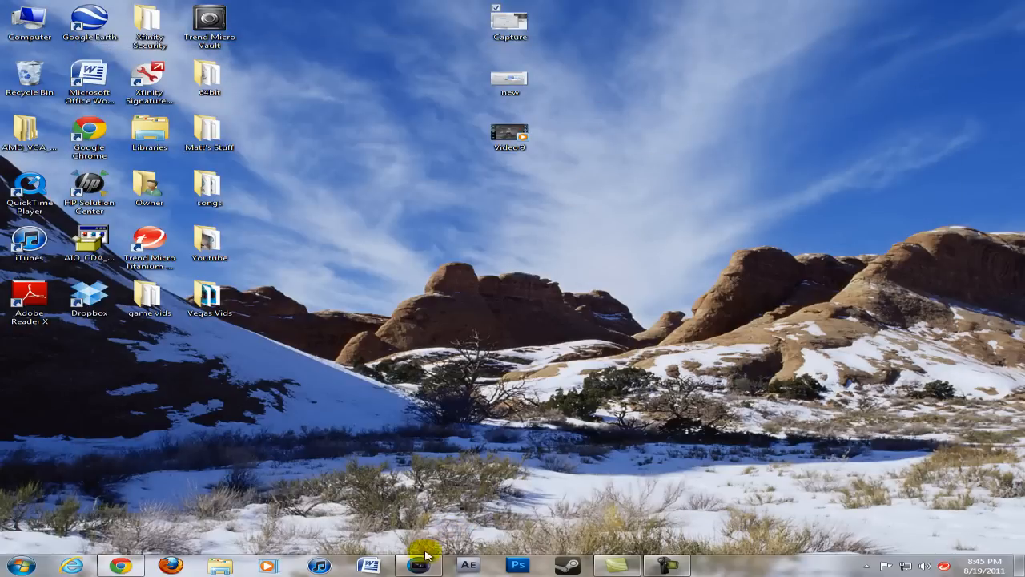
- Open Video 9.mpg in Vegas and cut the timeline down to one short clip
{"action": "left_click", "coordinate": [418, 566]}
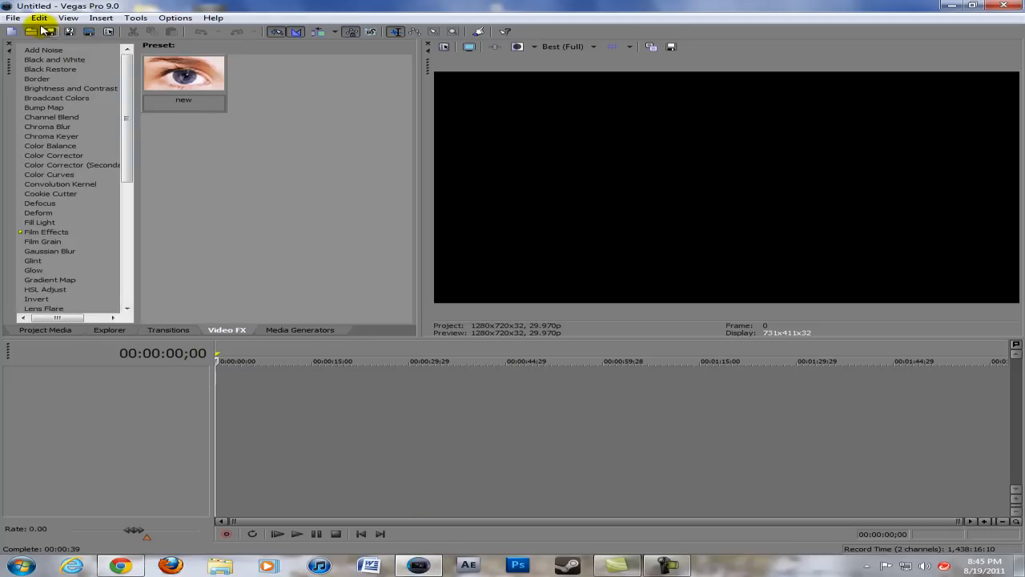
{"action": "left_click", "coordinate": [32, 31]}
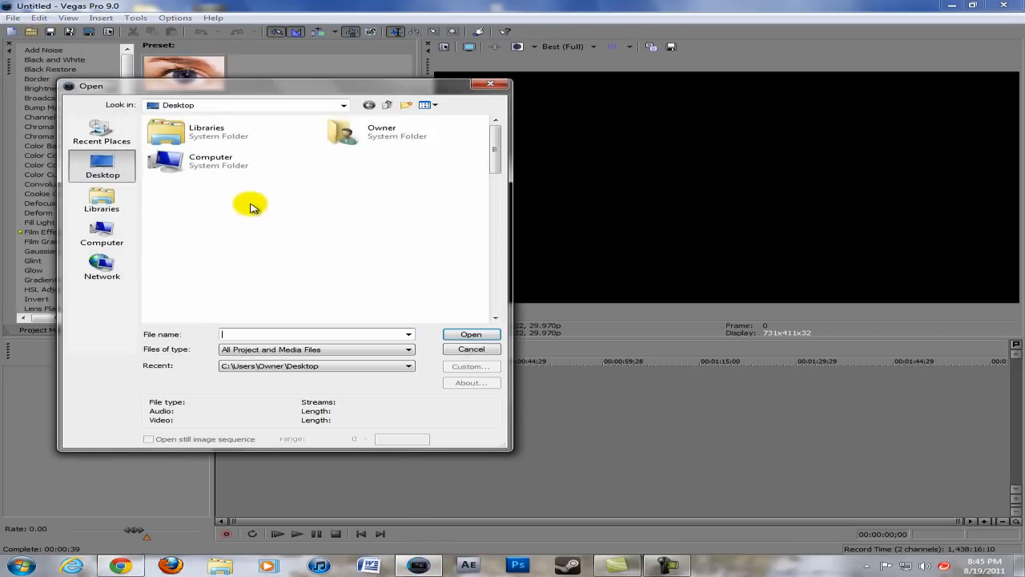
{"action": "scroll", "scroll_direction": "down", "scroll_amount": 3}
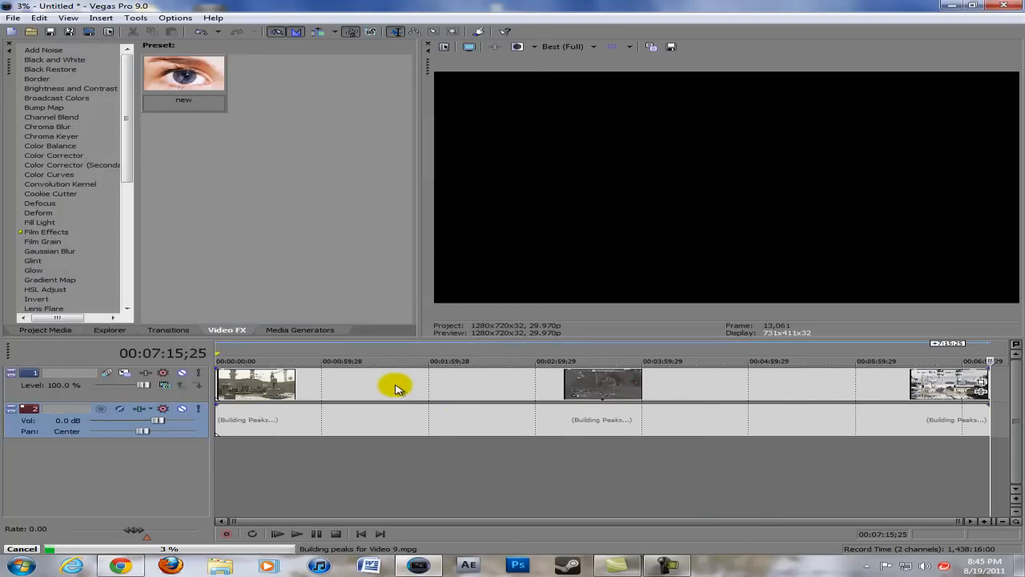
{"action": "left_click", "coordinate": [563, 396]}
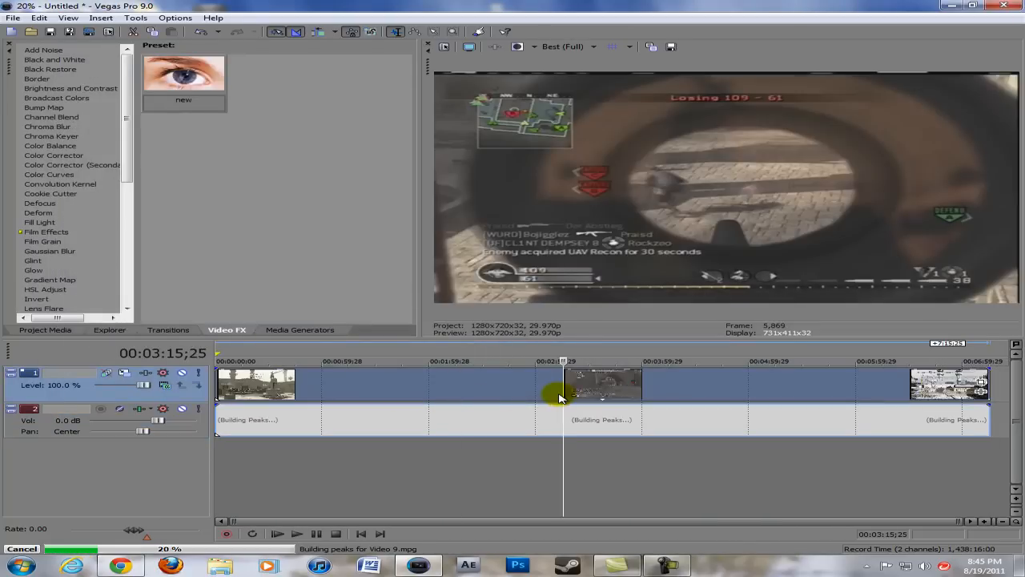
{"action": "mouse_move", "coordinate": [479, 435]}
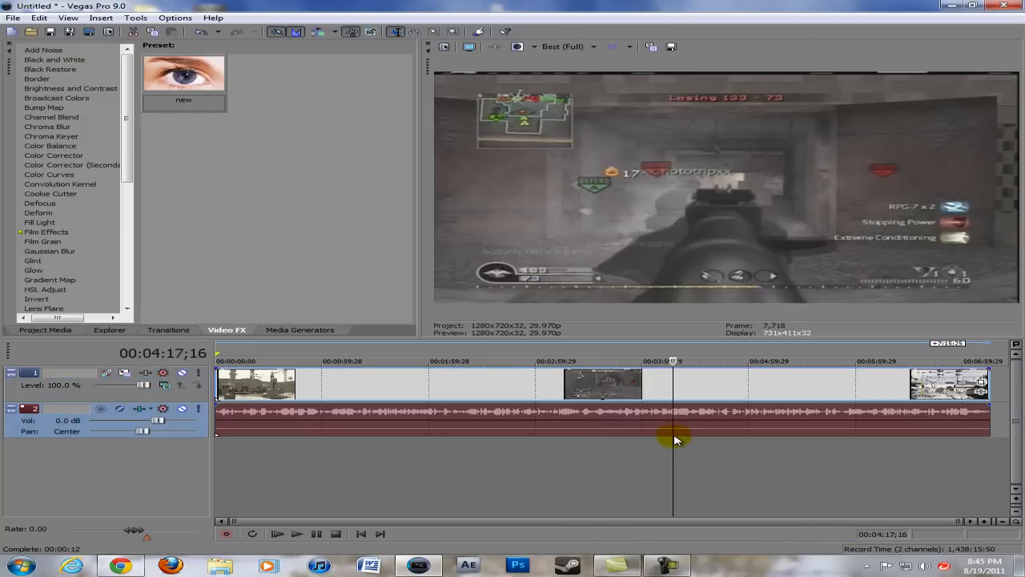
{"action": "mouse_move", "coordinate": [307, 434]}
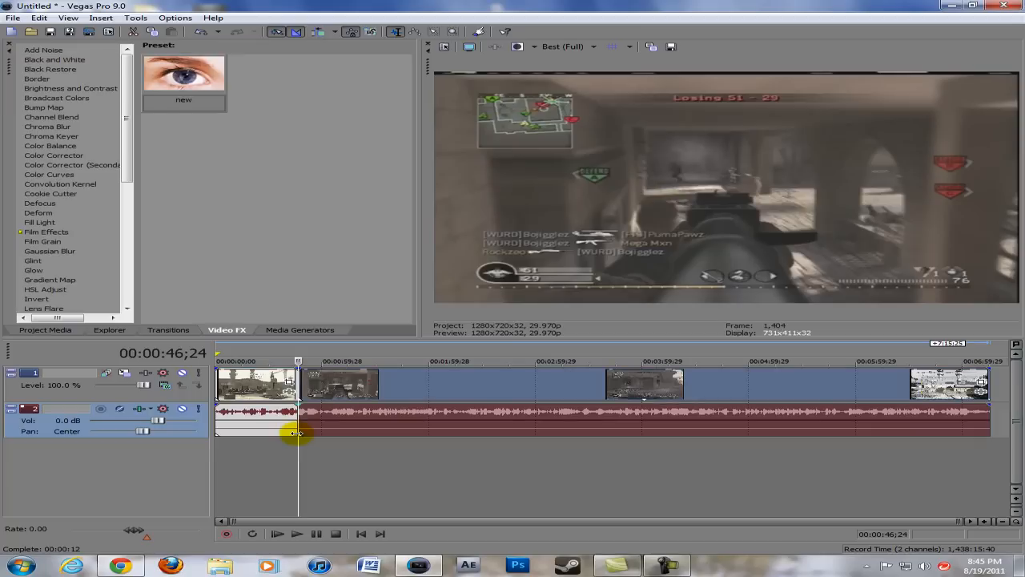
{"action": "right_click", "coordinate": [298, 432]}
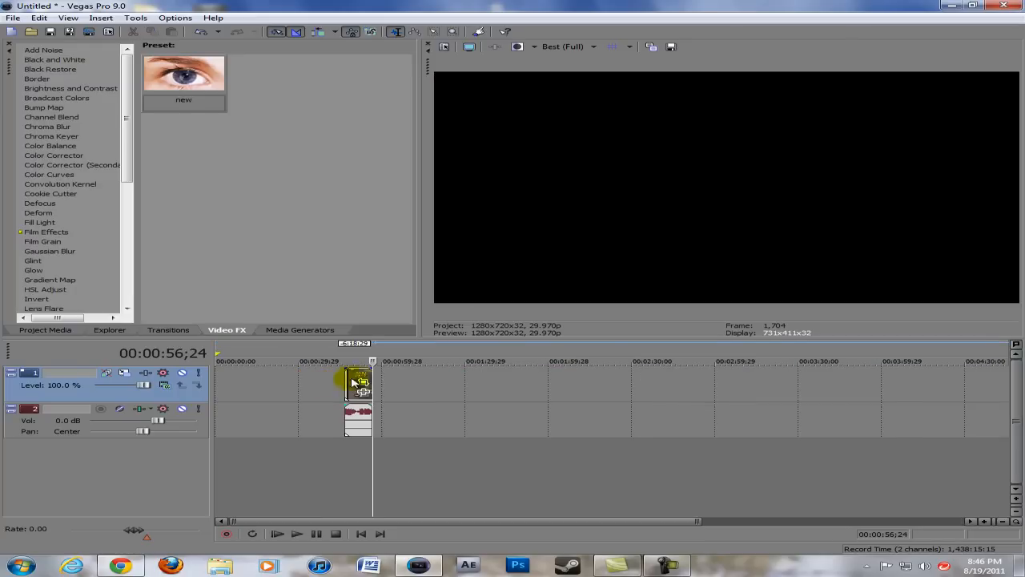
- Move the clip to 0:00; disable aspect-ratio lock and resampling, enable interlace flicker reduction
{"action": "left_click_drag", "start_coordinate": [359, 382], "coordinate": [228, 383]}
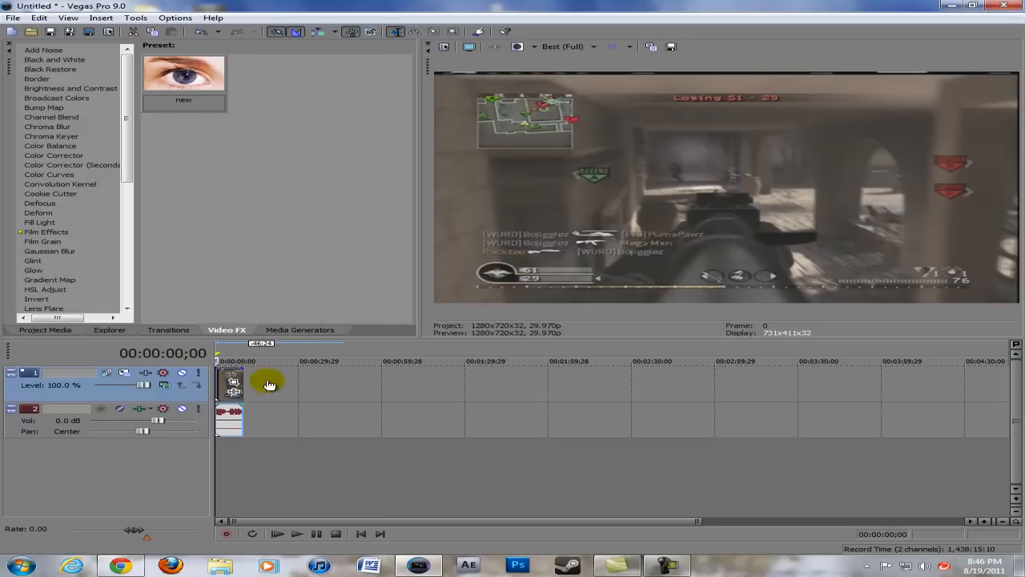
{"action": "right_click", "coordinate": [233, 383]}
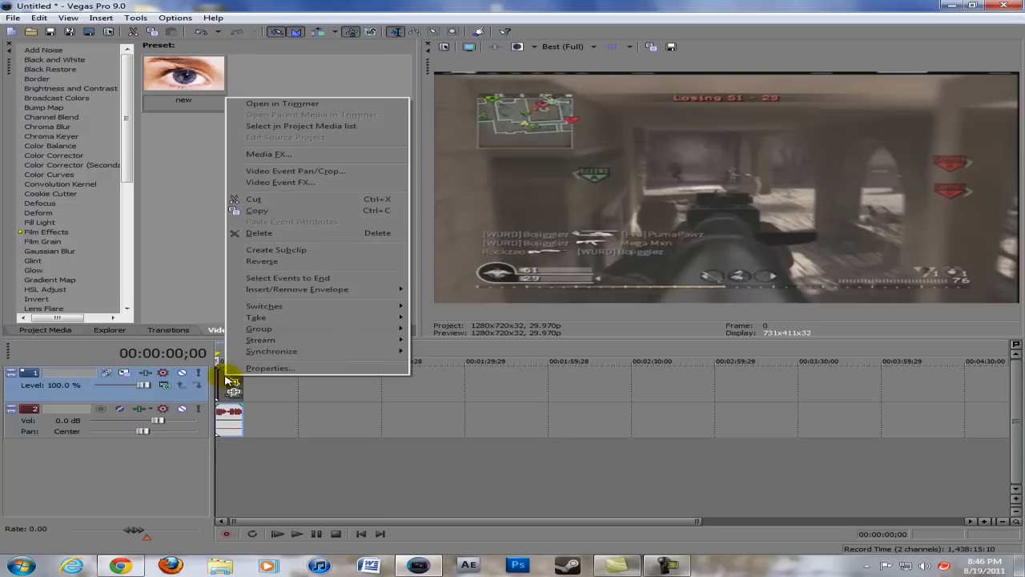
{"action": "left_click", "coordinate": [270, 368]}
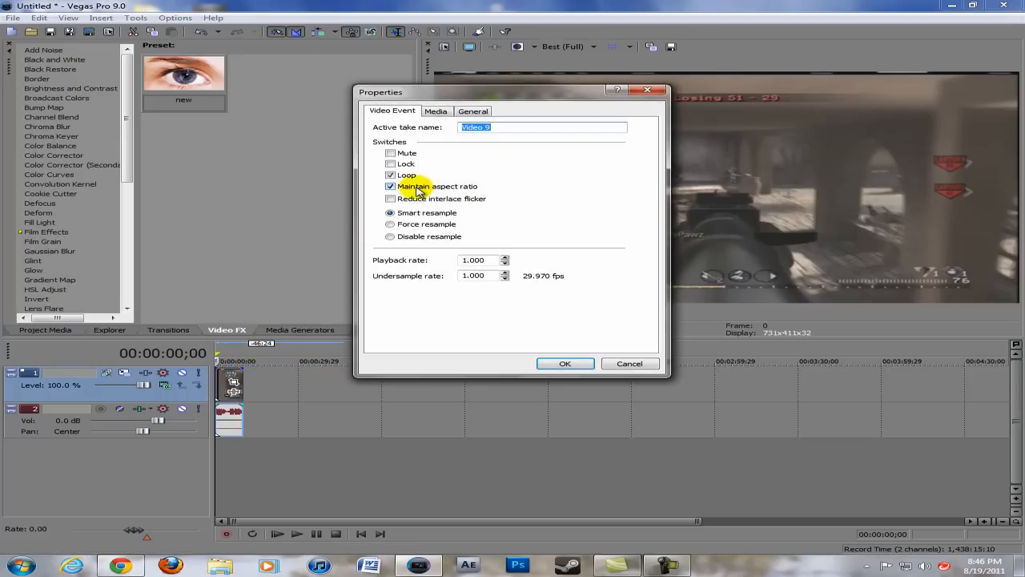
{"action": "left_click", "coordinate": [391, 186]}
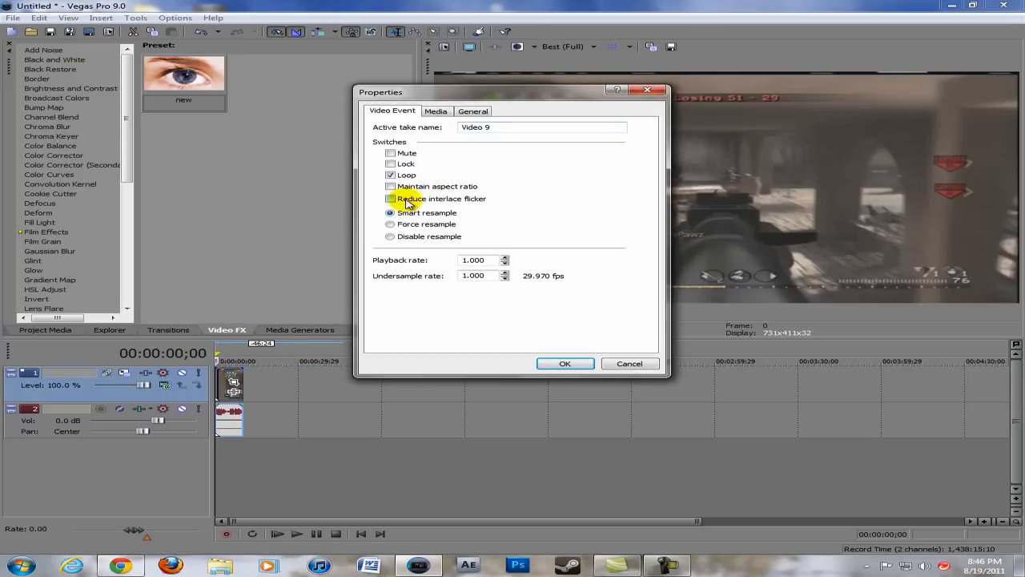
{"action": "left_click", "coordinate": [391, 199]}
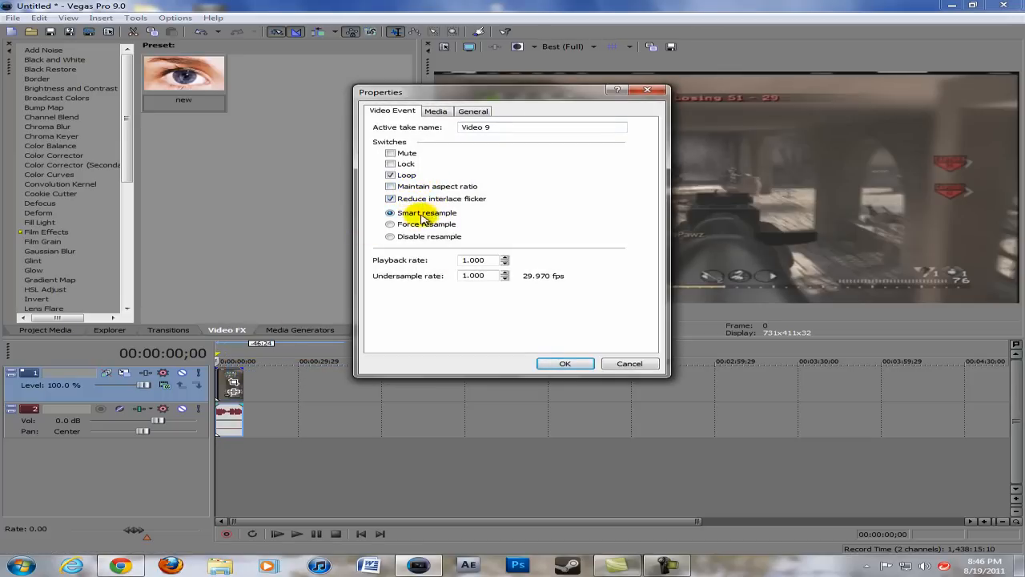
{"action": "left_click", "coordinate": [390, 236]}
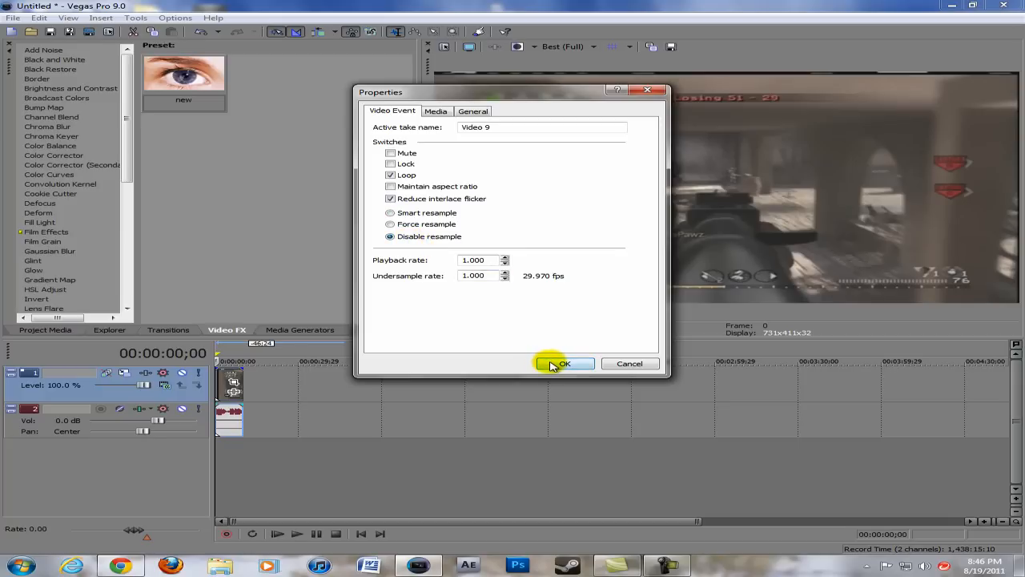
- Confirm the Video 9 event property changes with OK
{"action": "left_click", "coordinate": [564, 362]}
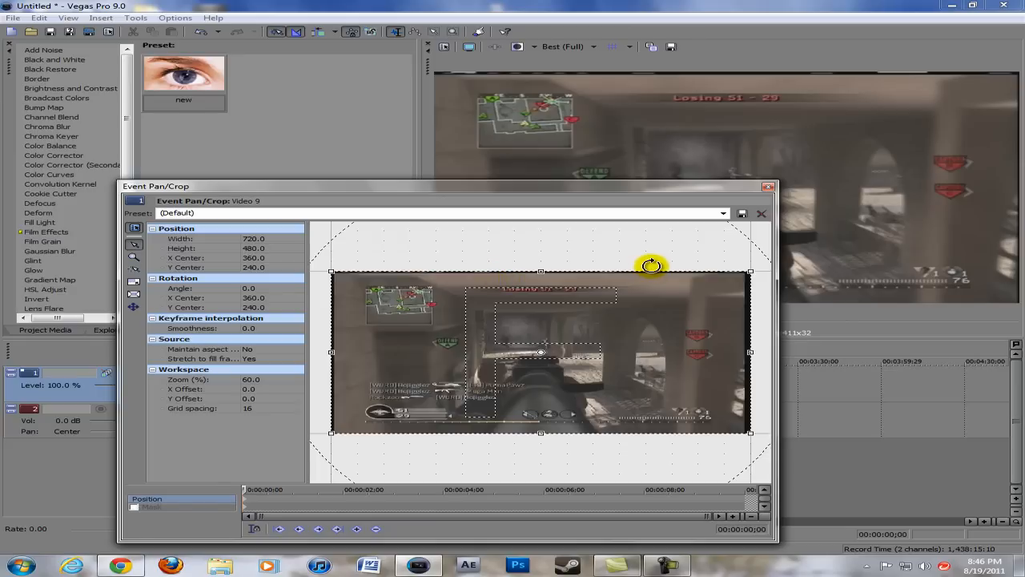
{"action": "mouse_move", "coordinate": [723, 213]}
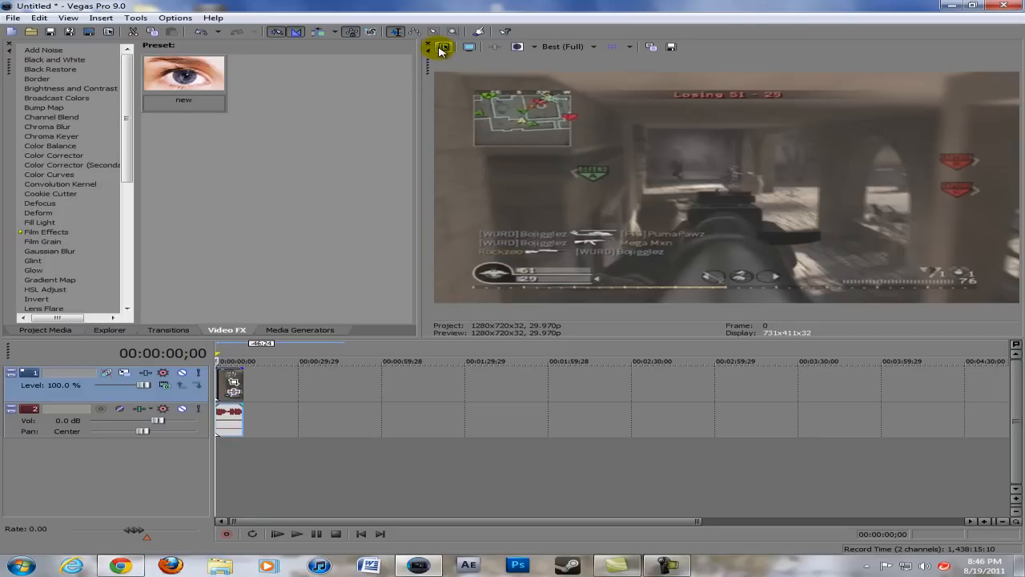
- Choose the HDV 720-30p (1280x720) template and make it the default for new projects
{"action": "left_click", "coordinate": [444, 46]}
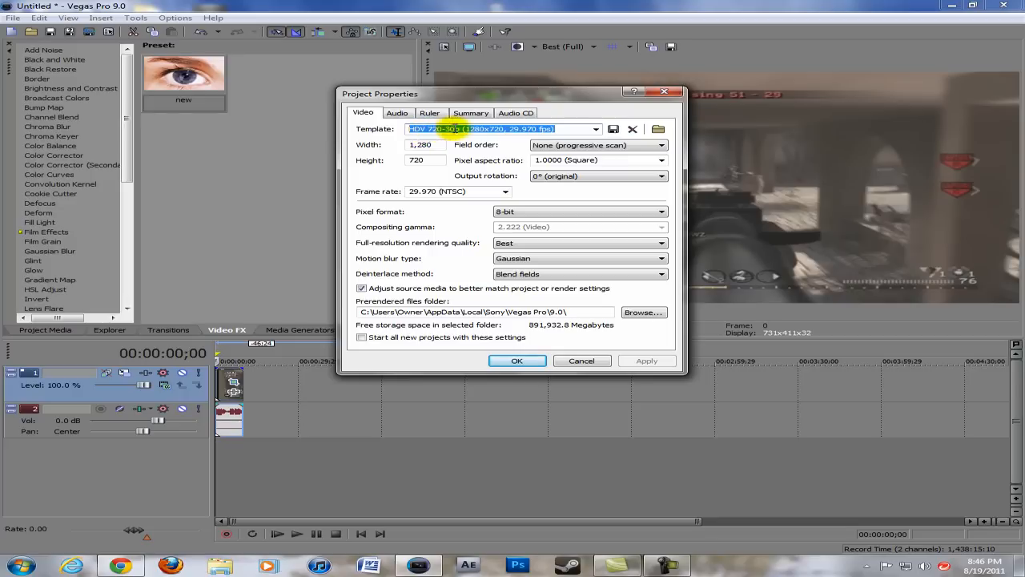
{"action": "left_click", "coordinate": [595, 128]}
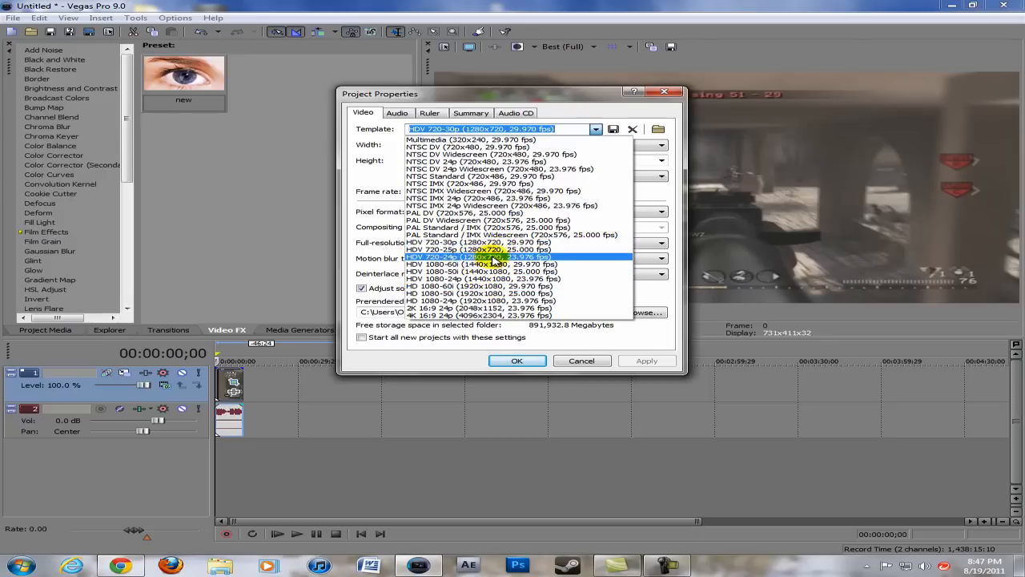
{"action": "left_click", "coordinate": [481, 242]}
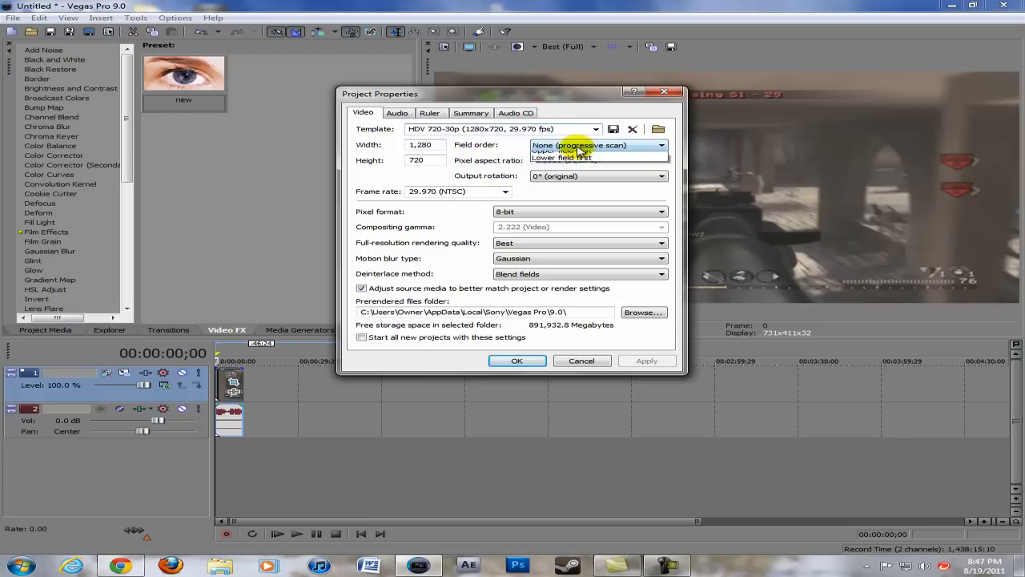
{"action": "left_click", "coordinate": [580, 145]}
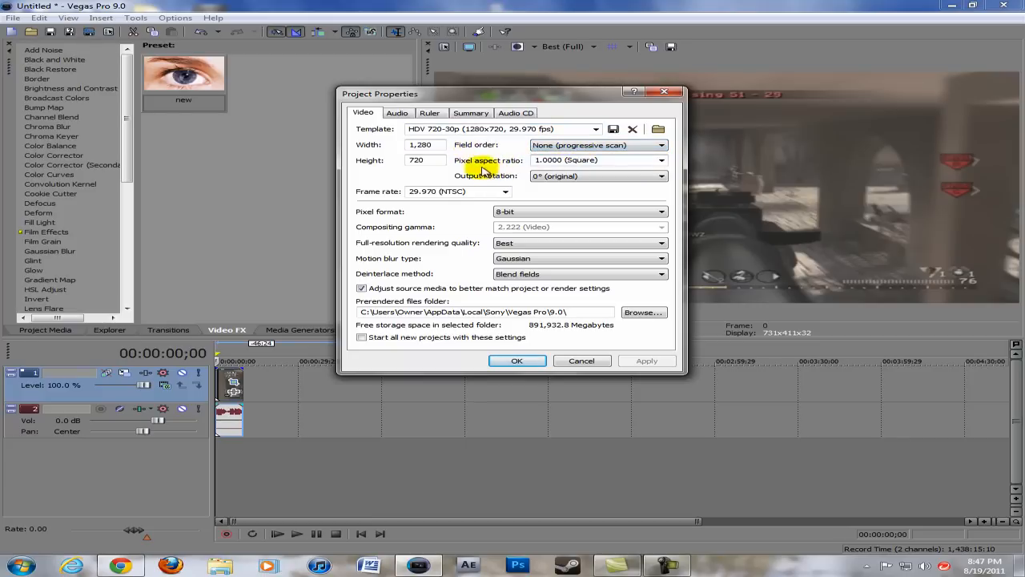
{"action": "mouse_move", "coordinate": [513, 178]}
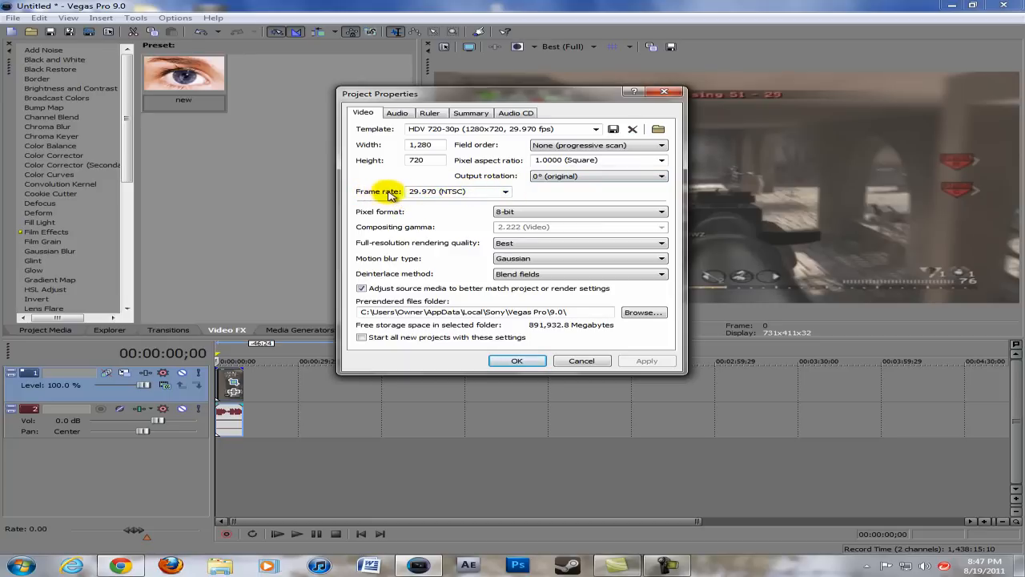
{"action": "mouse_move", "coordinate": [531, 197]}
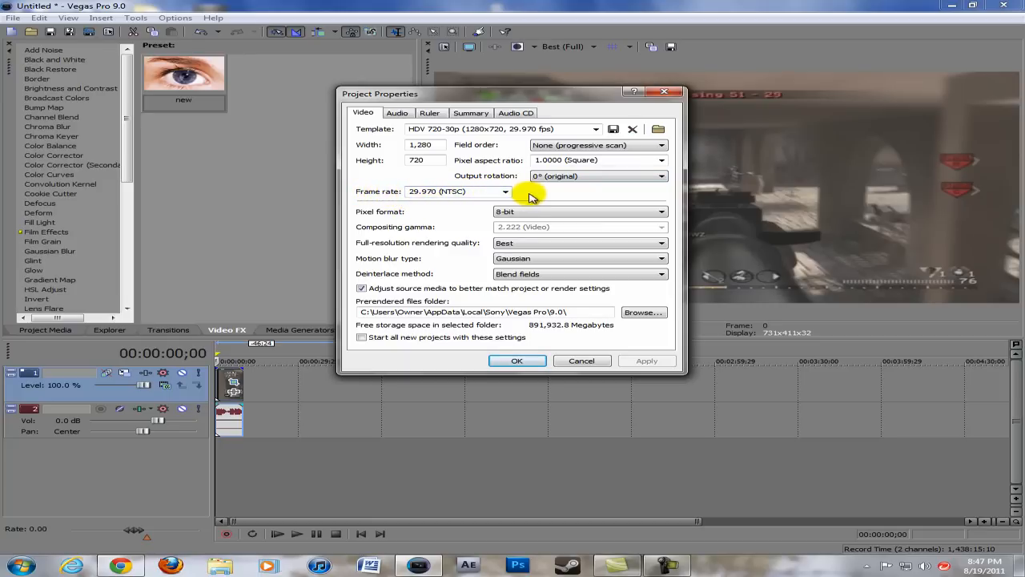
{"action": "mouse_move", "coordinate": [479, 193]}
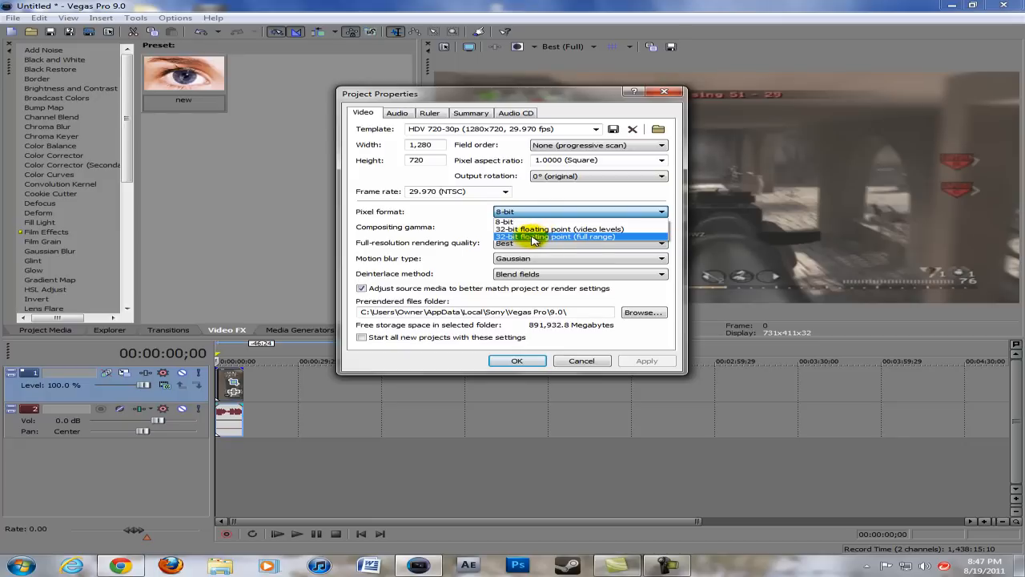
{"action": "left_click", "coordinate": [504, 221]}
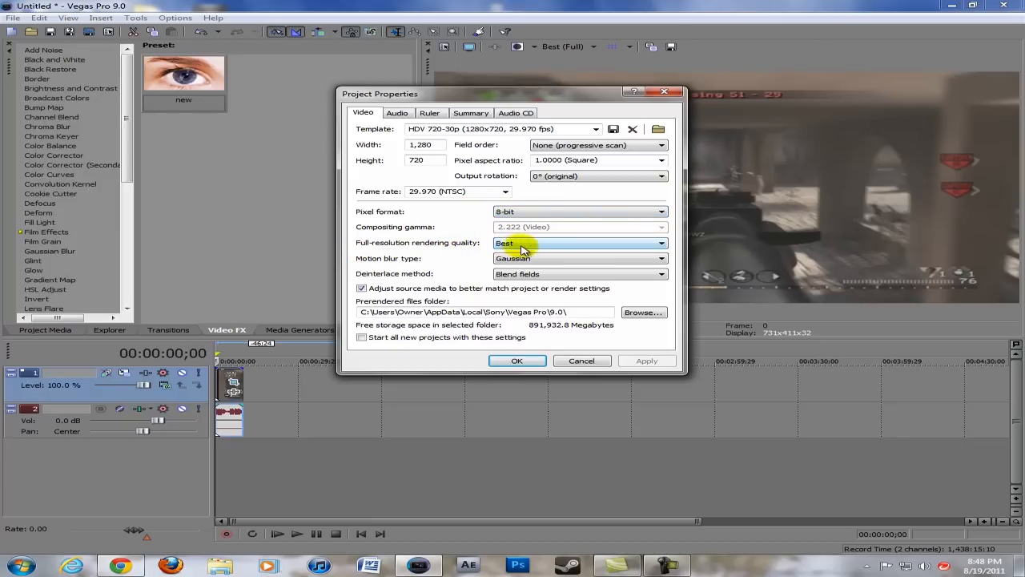
{"action": "mouse_move", "coordinate": [445, 263]}
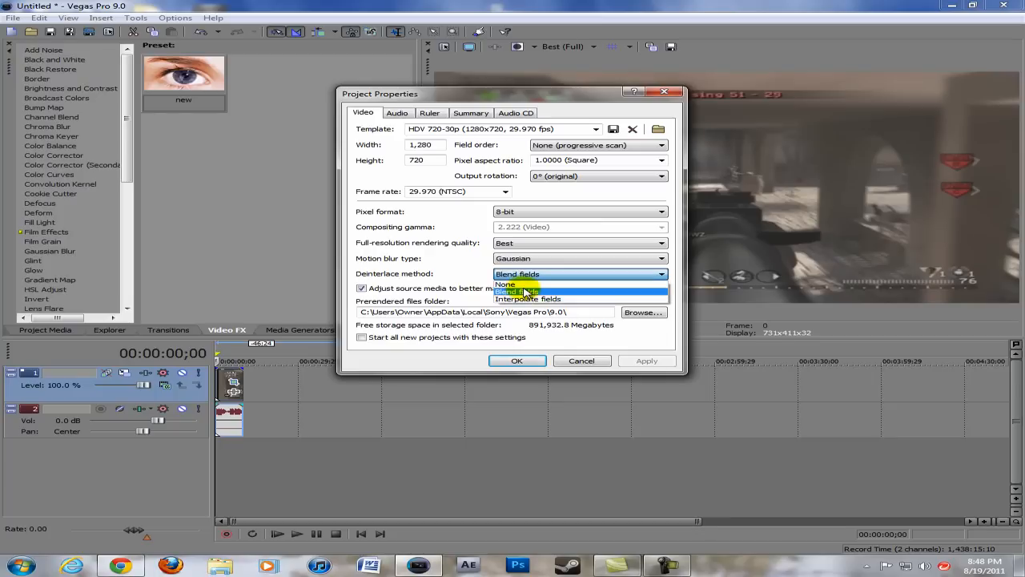
{"action": "left_click", "coordinate": [518, 290]}
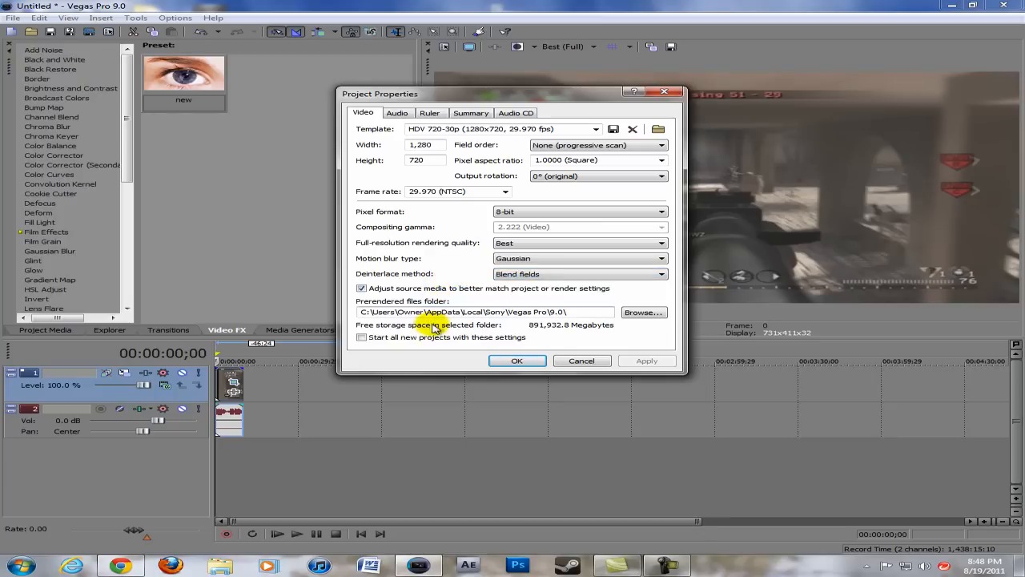
{"action": "left_click", "coordinate": [362, 338]}
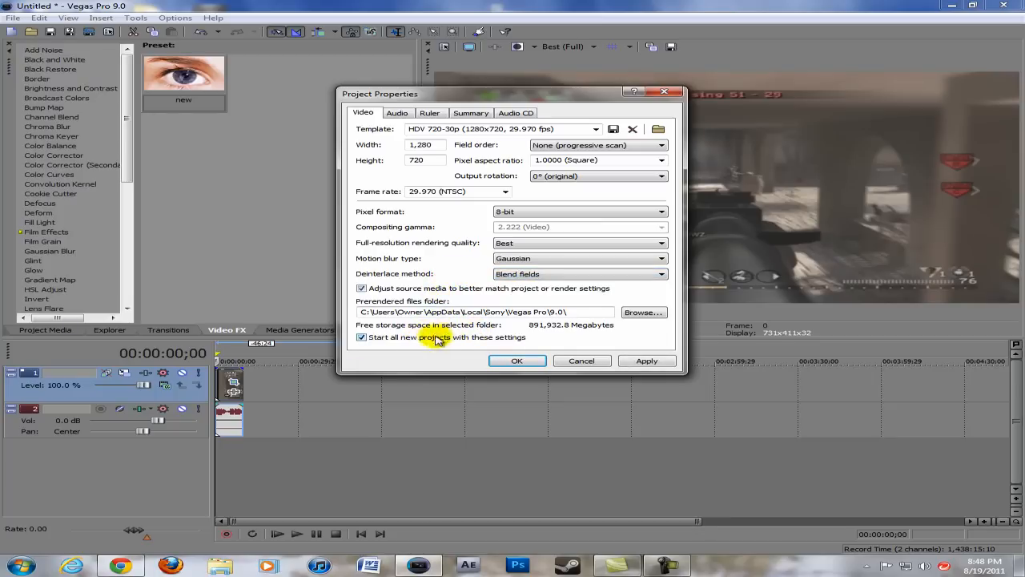
{"action": "mouse_move", "coordinate": [550, 298]}
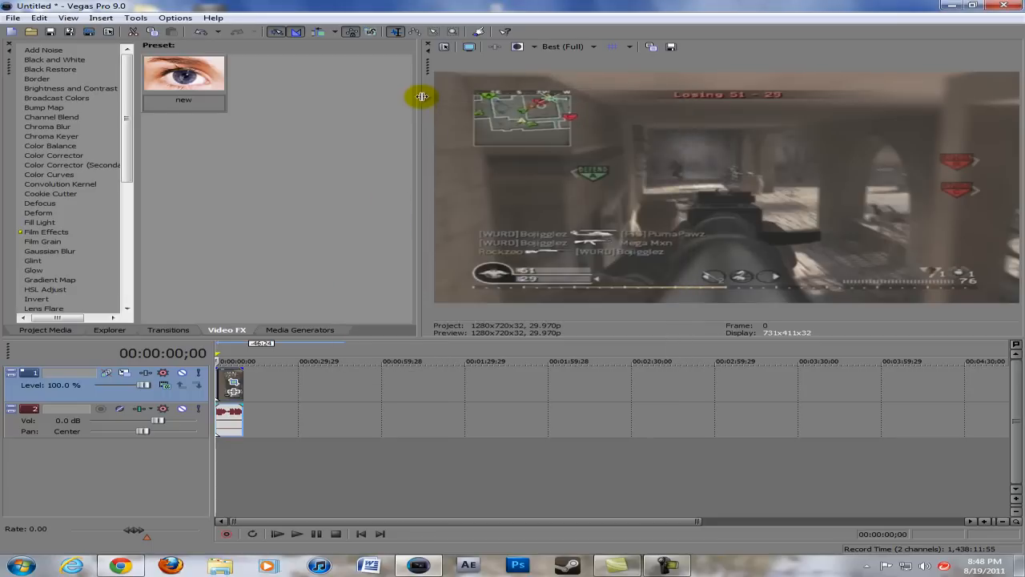
- Add Sharpen, Soft Contrast and Quick Blur to video track 1, closing each FX window
{"action": "scroll", "scroll_direction": "down", "scroll_amount": 3}
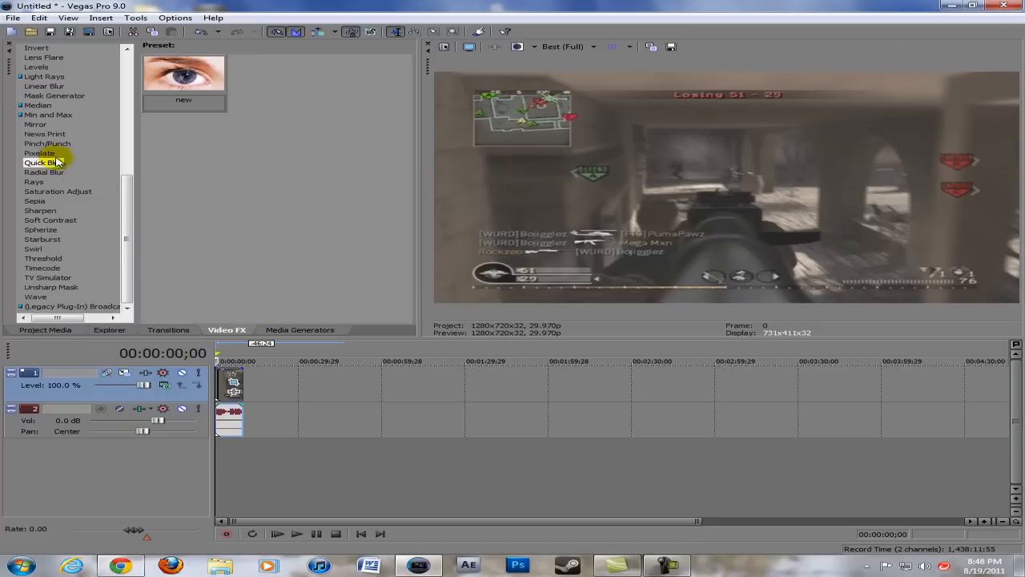
{"action": "left_click", "coordinate": [40, 210]}
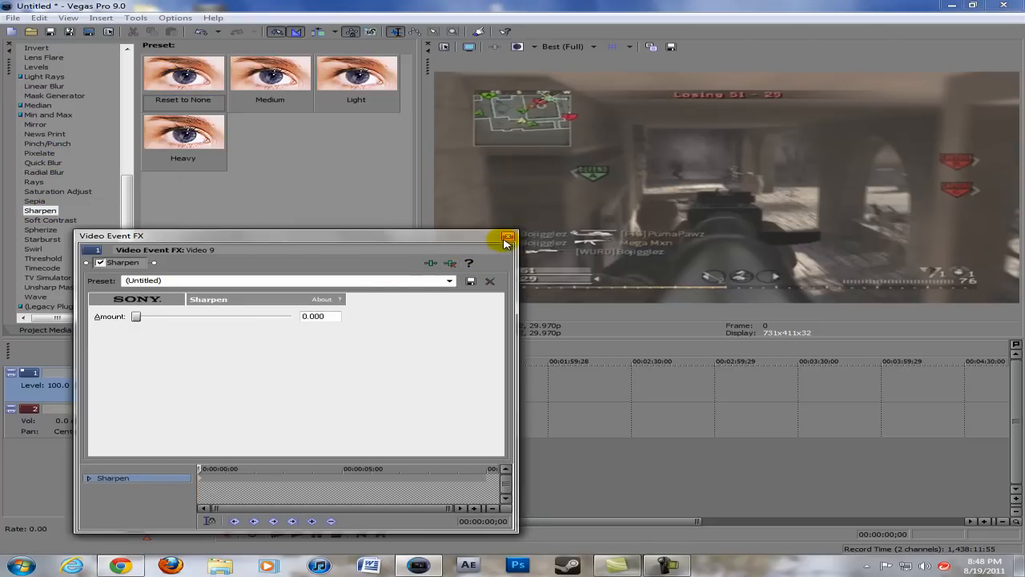
{"action": "left_click", "coordinate": [507, 237]}
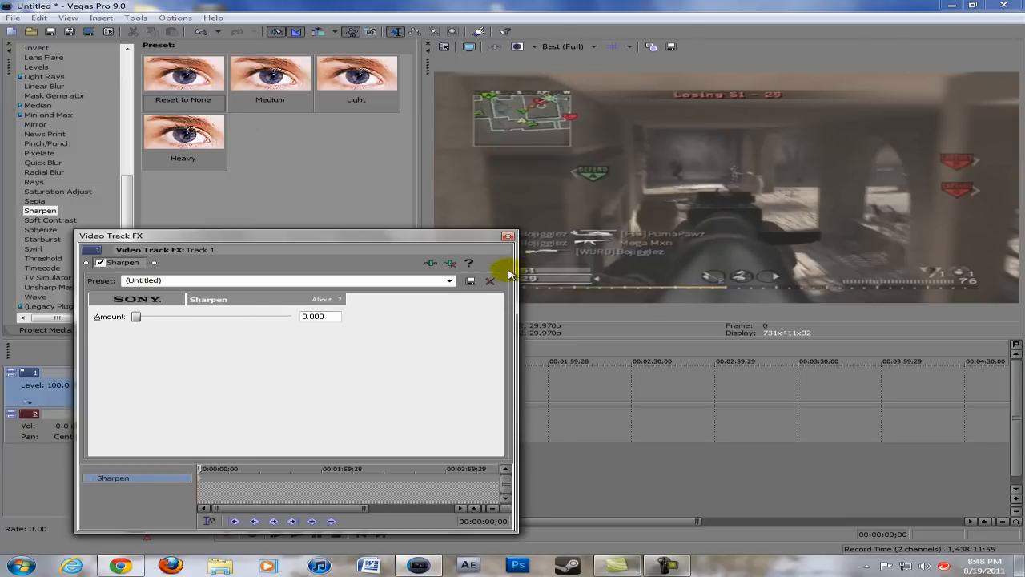
{"action": "left_click", "coordinate": [508, 236]}
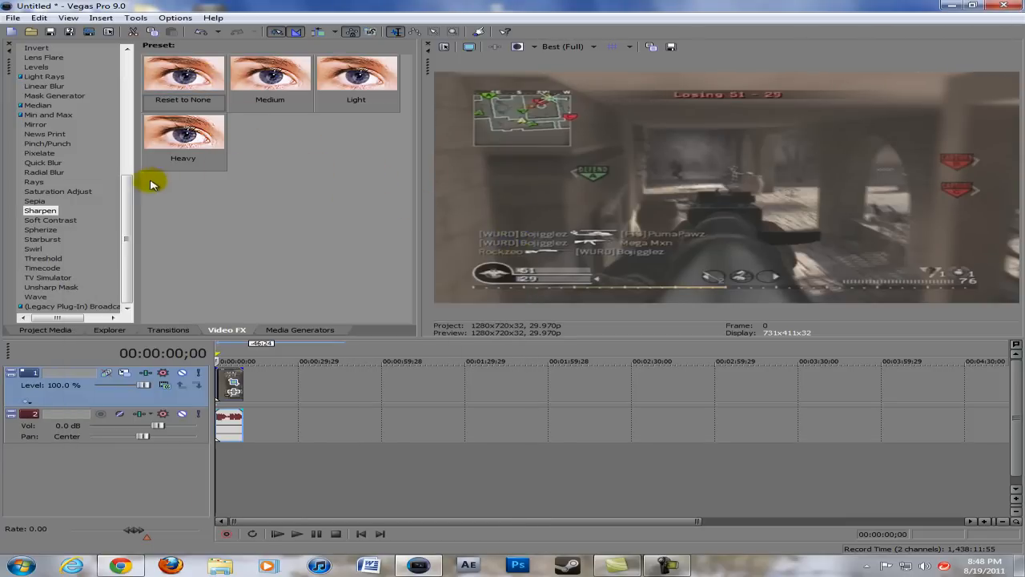
{"action": "left_click", "coordinate": [51, 219]}
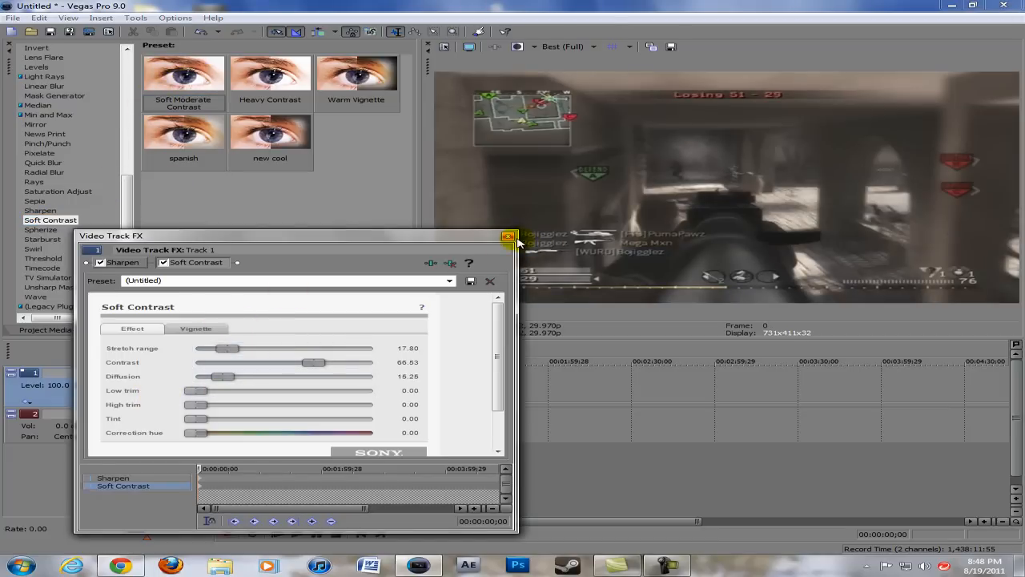
{"action": "left_click", "coordinate": [507, 237]}
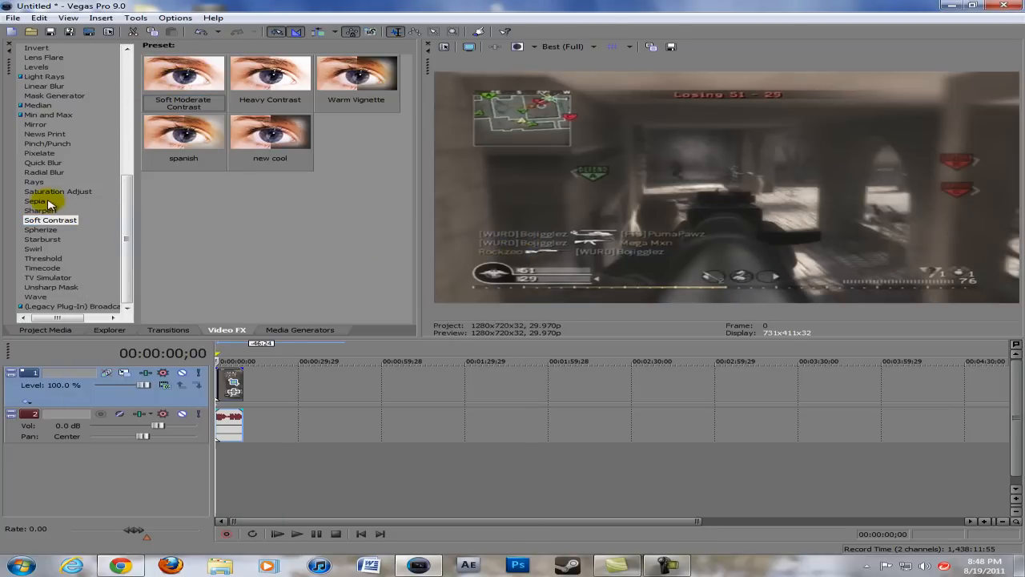
{"action": "left_click", "coordinate": [43, 198]}
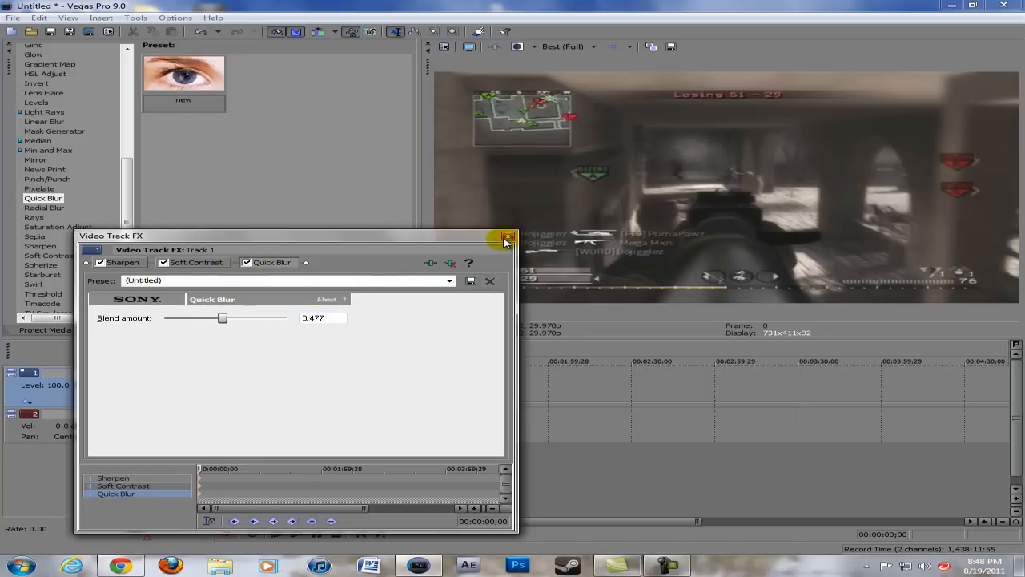
{"action": "left_click", "coordinate": [508, 241]}
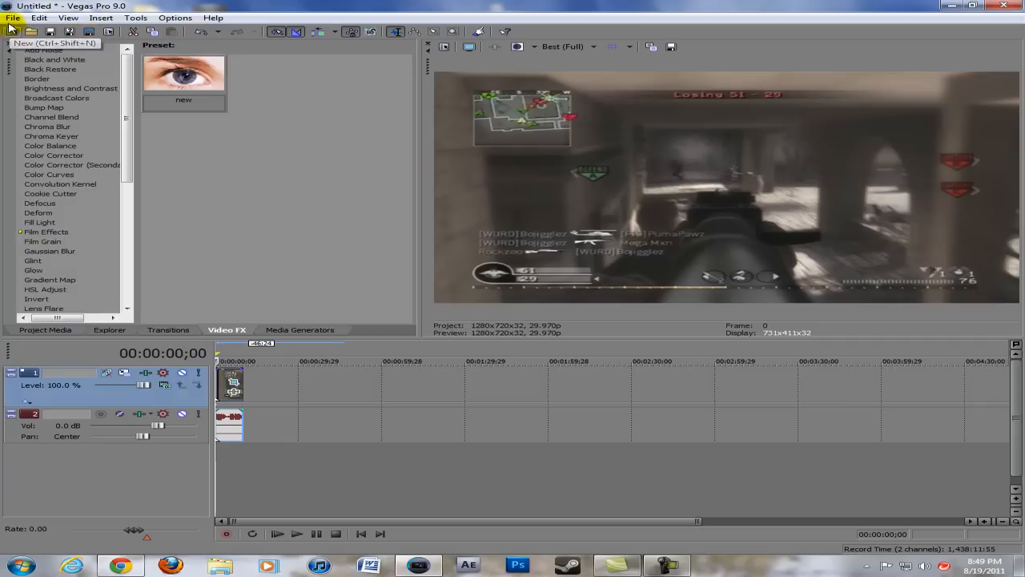
{"action": "mouse_move", "coordinate": [284, 130]}
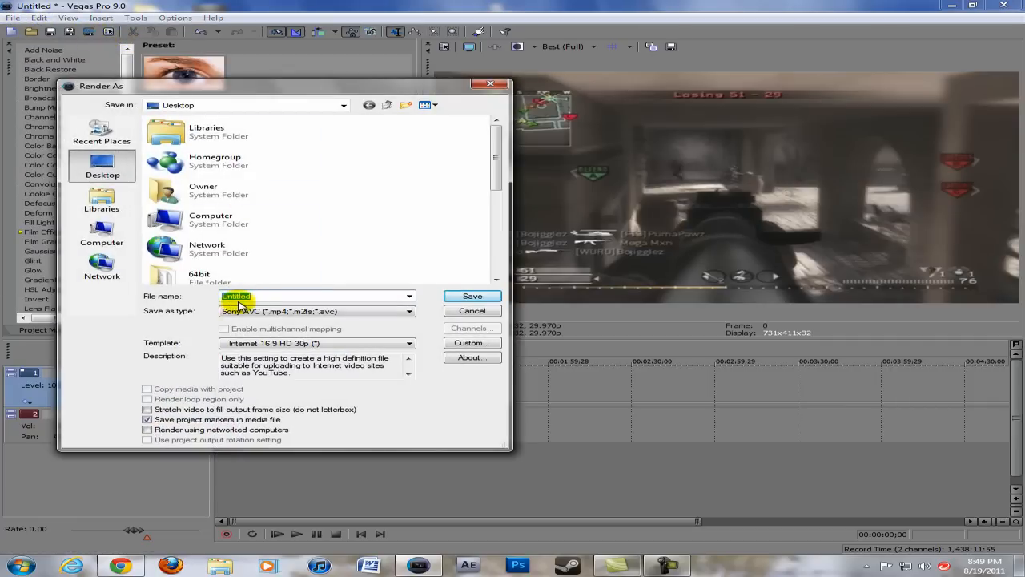
- Name the render test6 using Sony AVC's Internet 16:9 HD 30p template and project settings
{"action": "type", "text": "test6"}
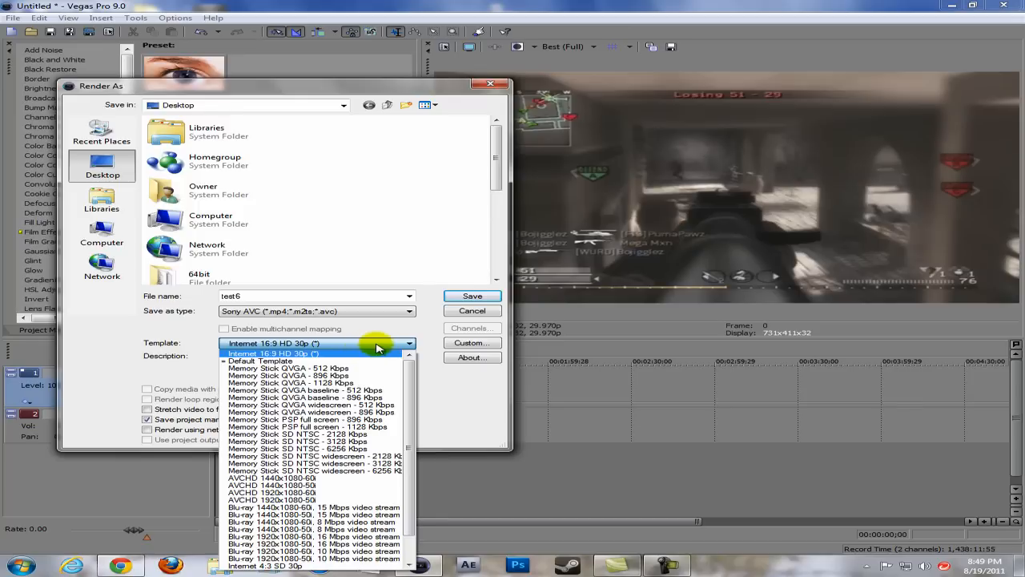
{"action": "left_click", "coordinate": [472, 342]}
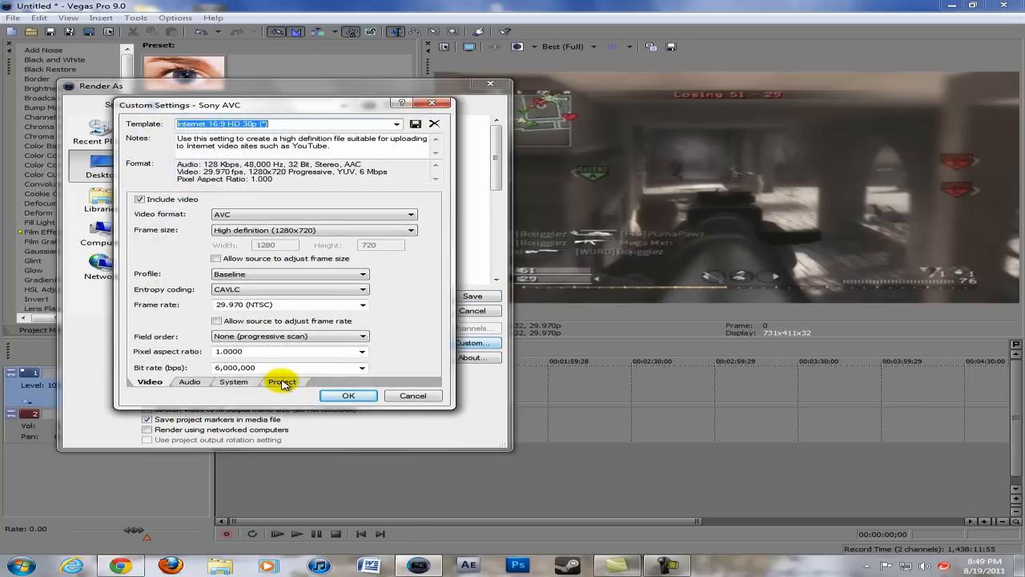
{"action": "left_click", "coordinate": [282, 381]}
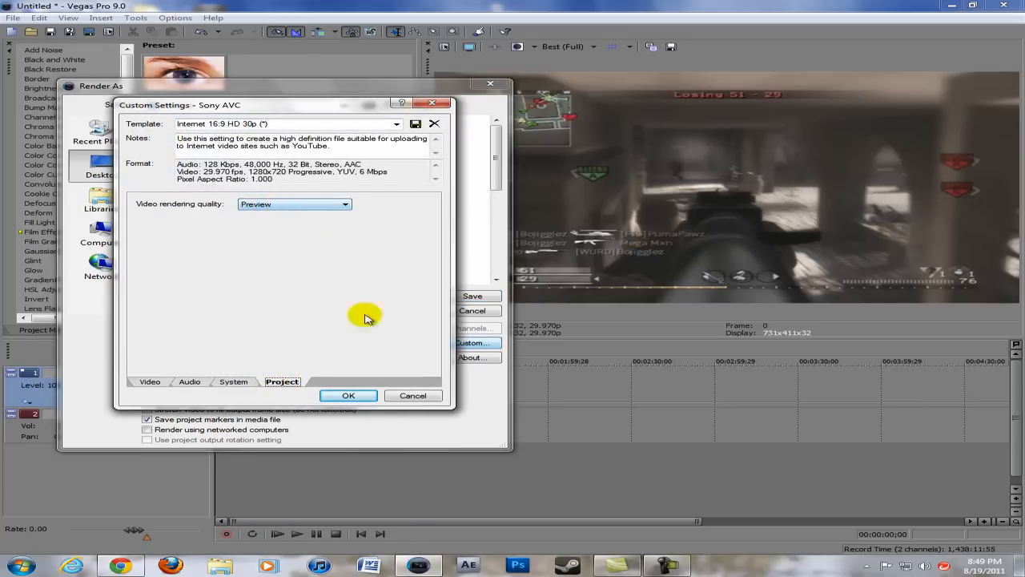
{"action": "left_click", "coordinate": [348, 395]}
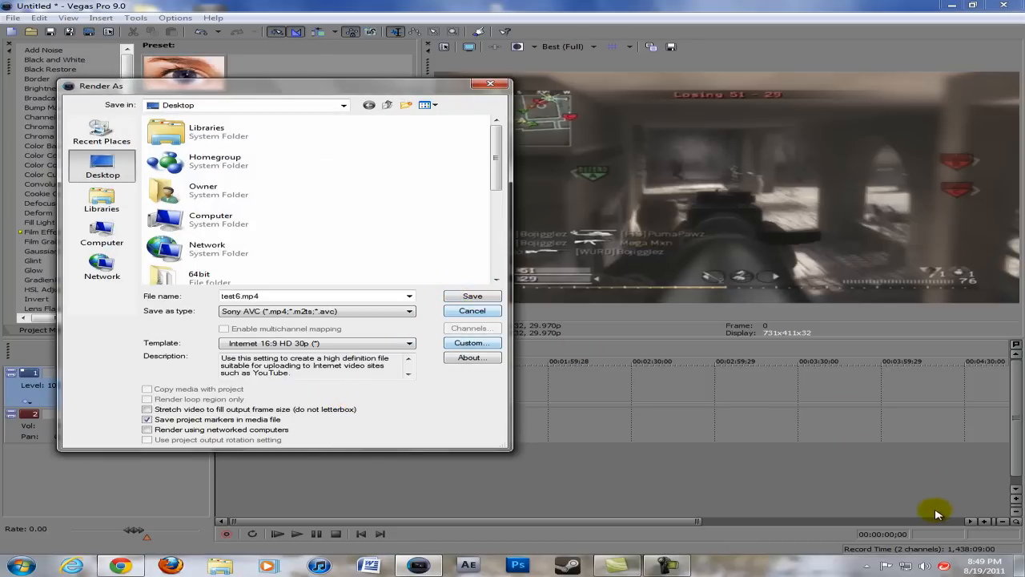
- Render test6.mp4 and dismiss the Rendering complete notice
{"action": "left_click", "coordinate": [471, 296]}
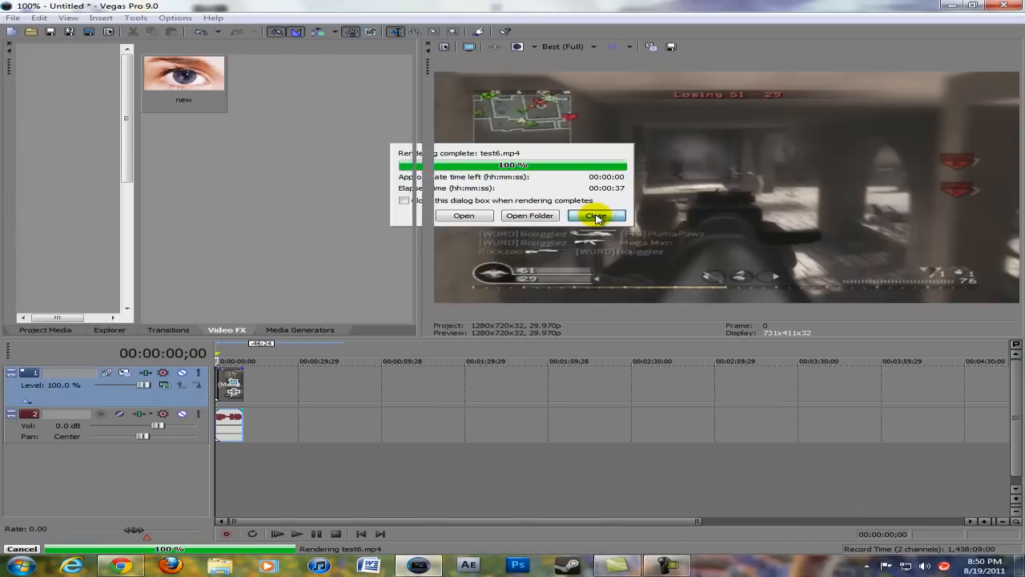
{"action": "left_click", "coordinate": [596, 214]}
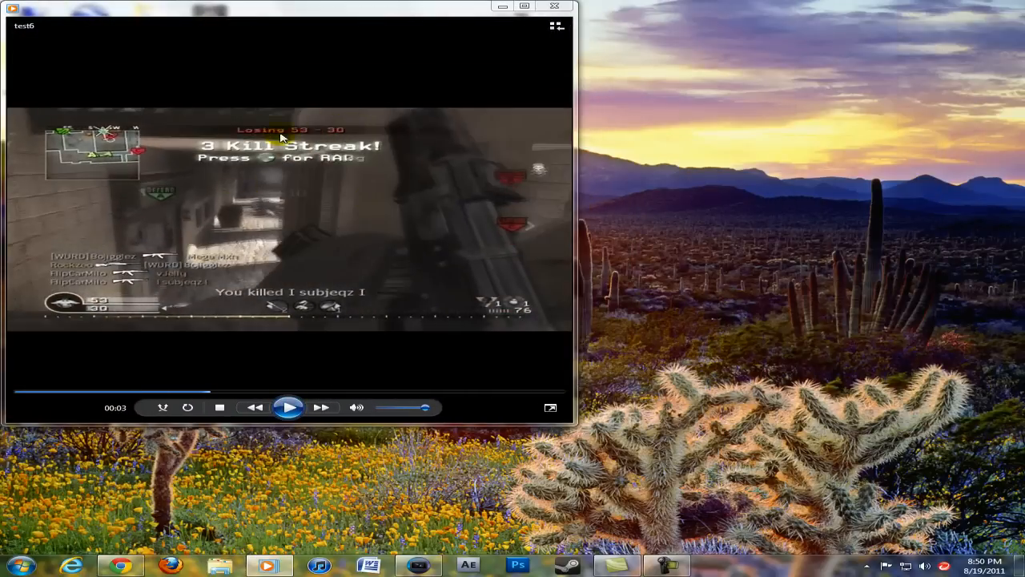
- Watch test6 play in Windows Media Player, then close the player
{"action": "left_click", "coordinate": [287, 408]}
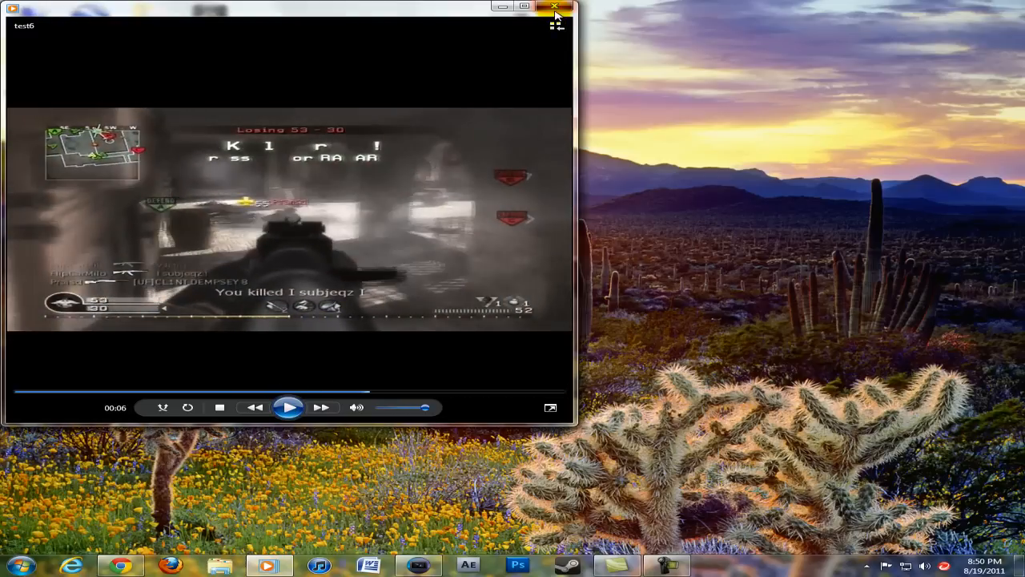
{"action": "left_click", "coordinate": [556, 7]}
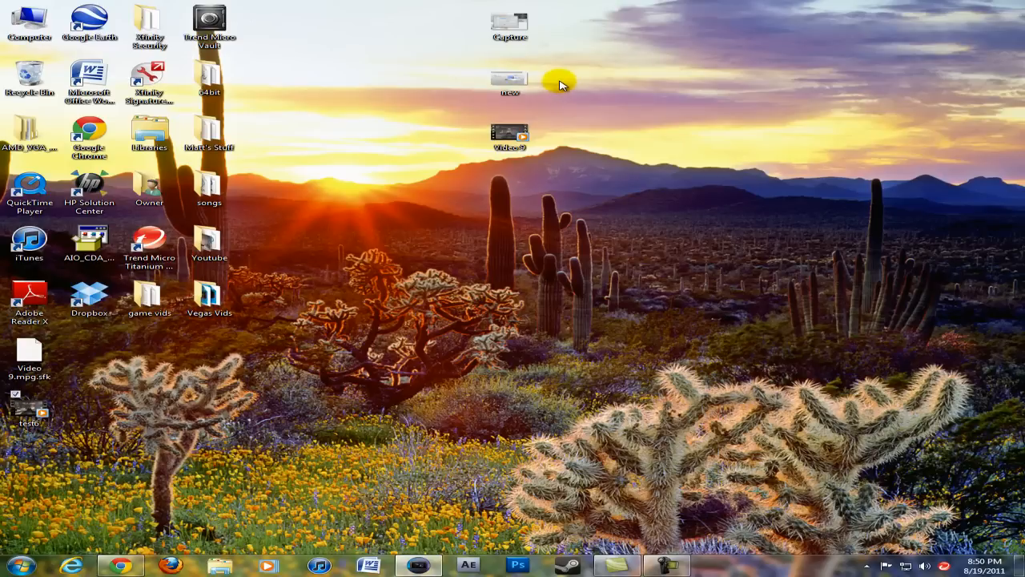
{"action": "mouse_move", "coordinate": [459, 205]}
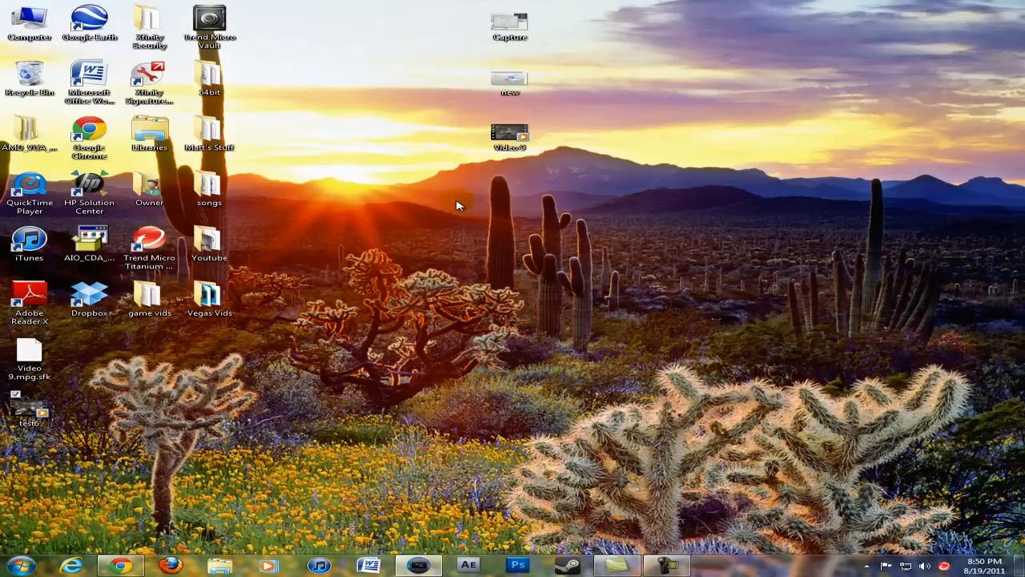